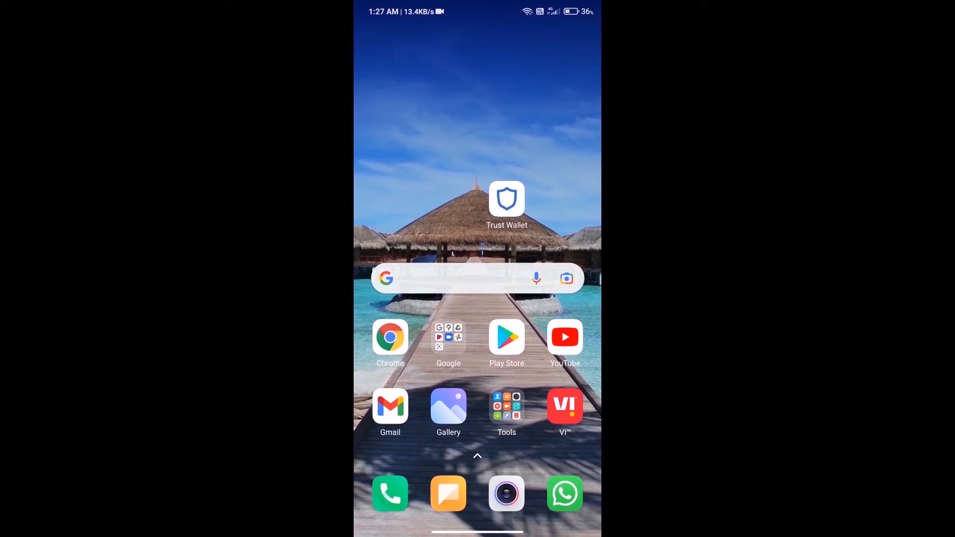
- Launch Trust Wallet to view the Multi-Coin Wallet 1 token list
click(507, 199)
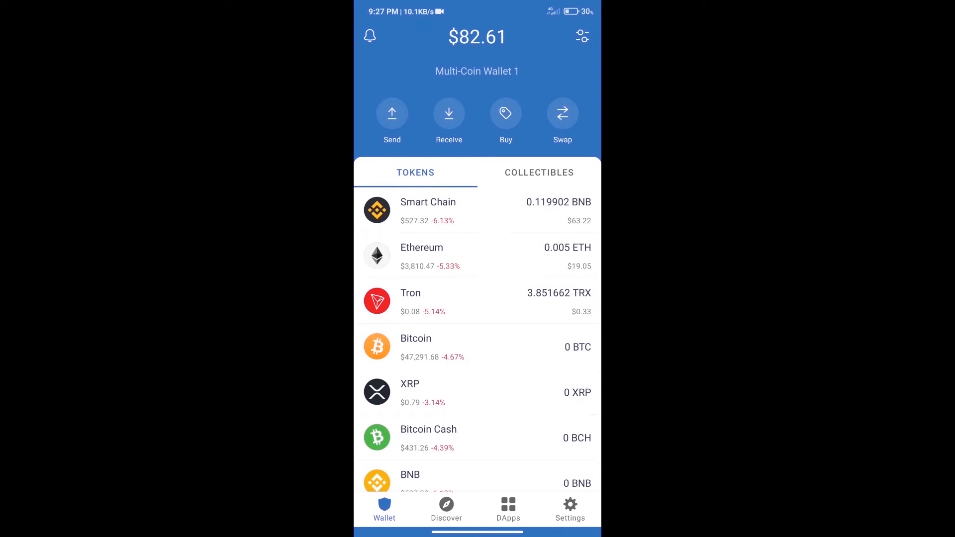
click(505, 114)
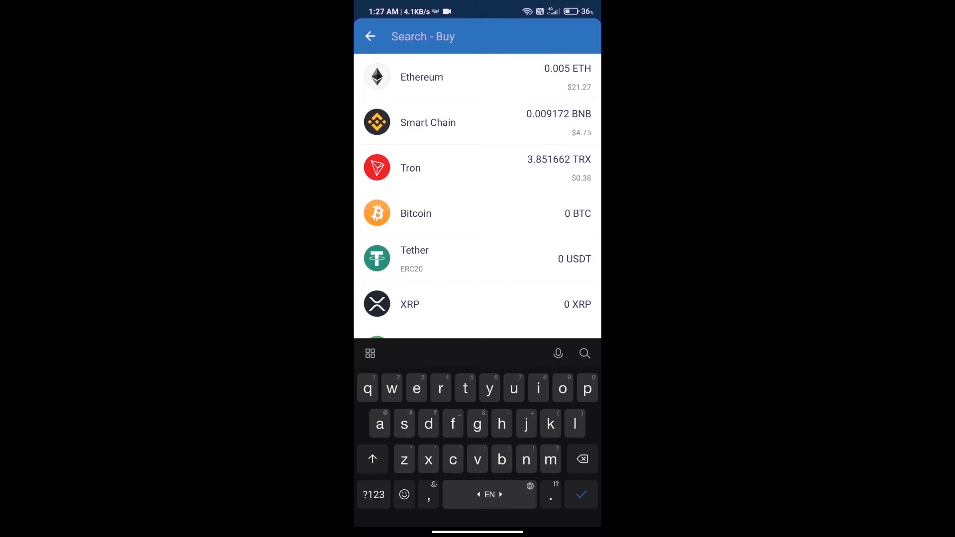
text(eth)
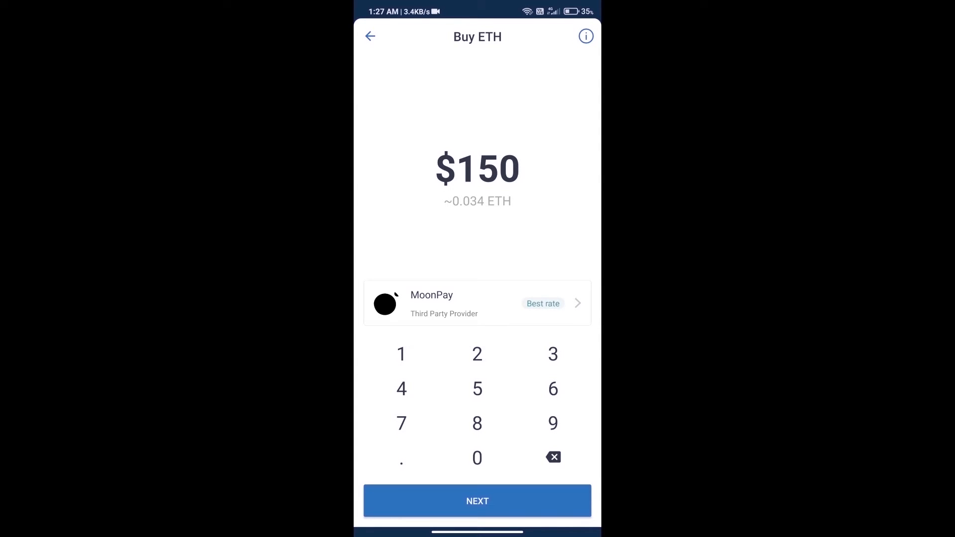
click(477, 458)
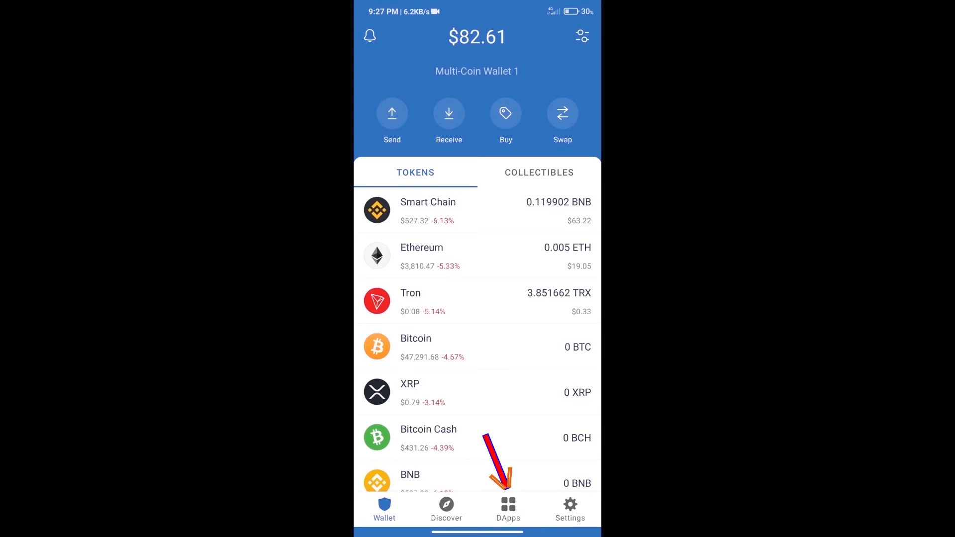
- Launch Uniswap Exchange from the DApps Popular list, opening app.uniswap.org
click(508, 507)
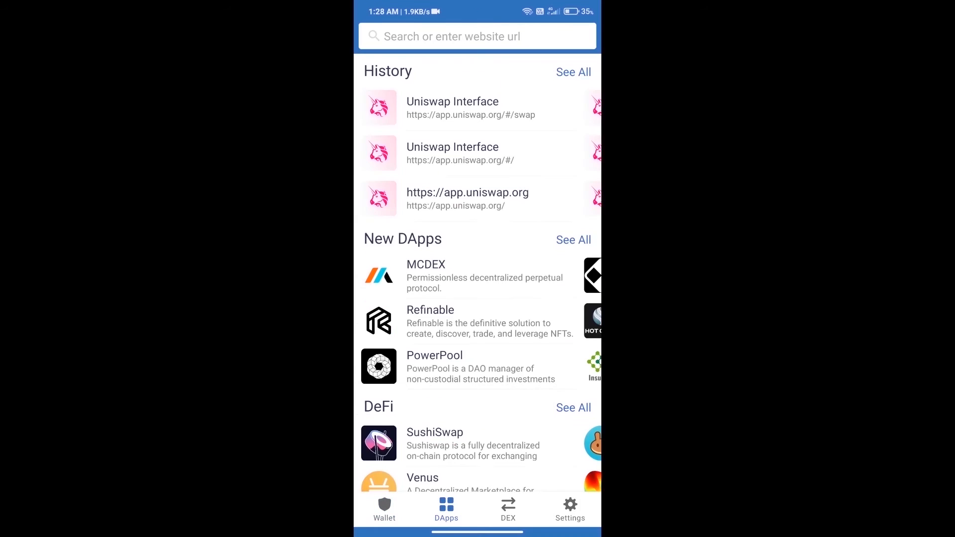
scroll(down, 3)
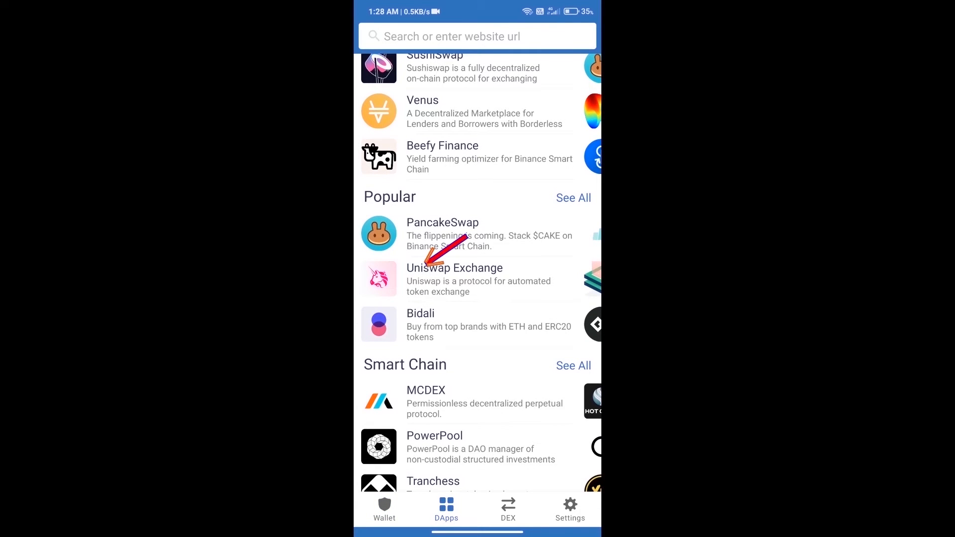
click(455, 280)
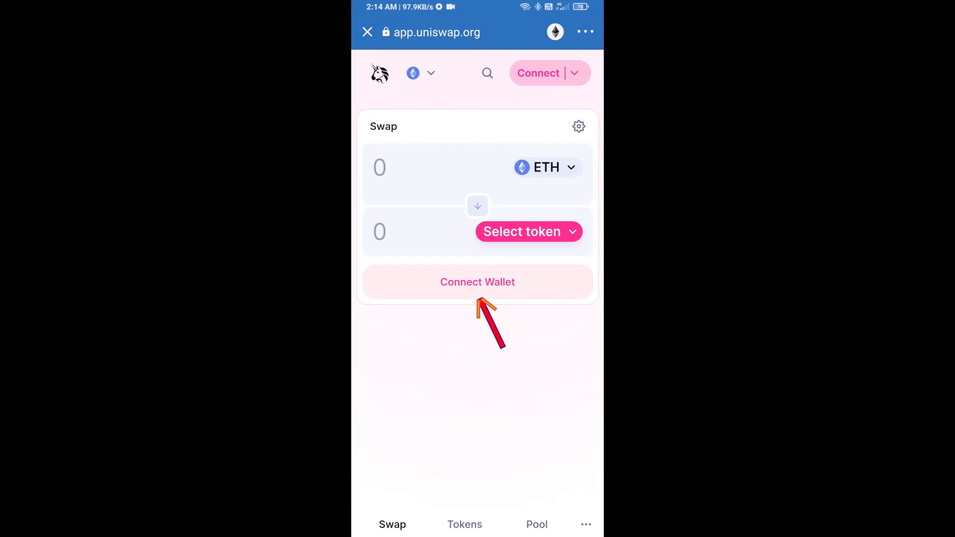
- Connect the wallet (0.005 ETH), open token selection, and copy MTL's contract address
click(478, 282)
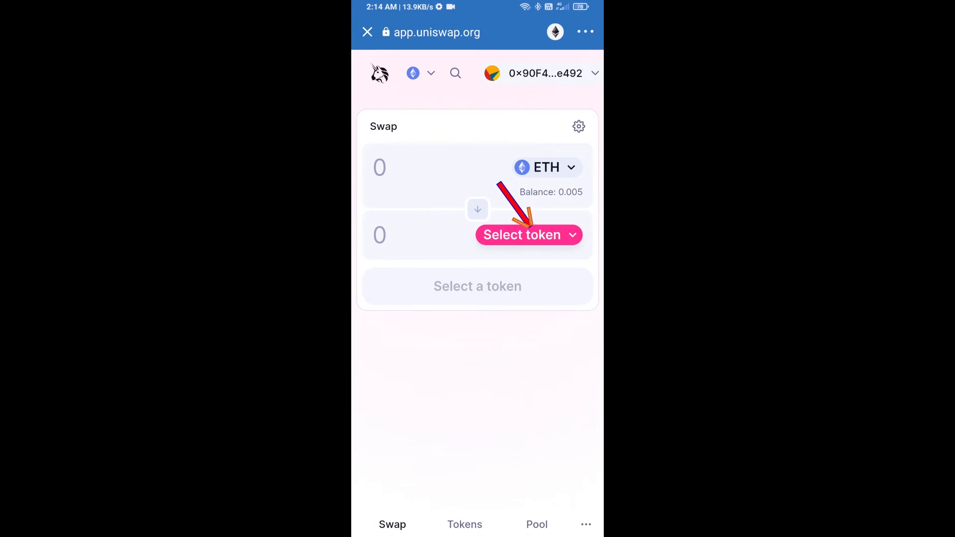
click(529, 235)
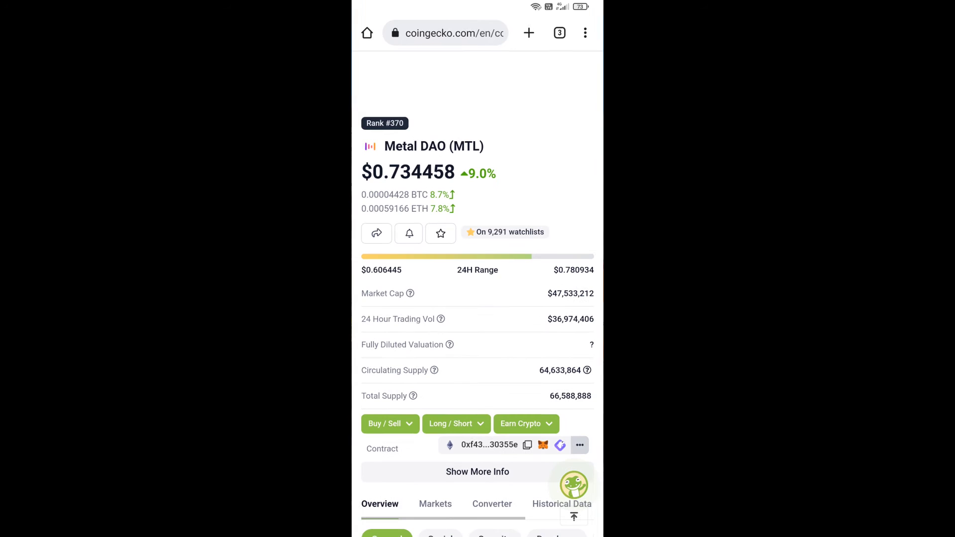
click(528, 445)
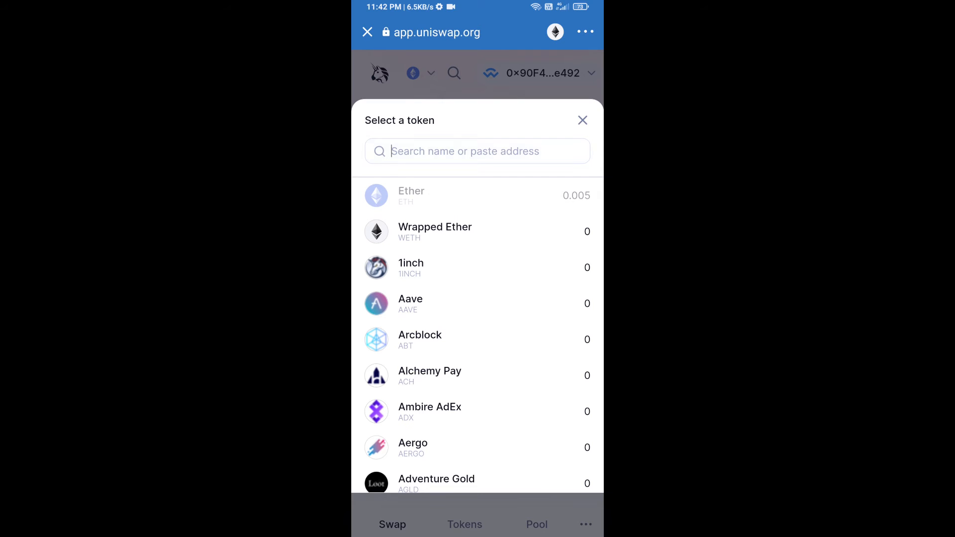
- Search the pasted contract address, select Metal (MTL), and view the 1.00% slippage settings
text(899D83a9f26A773D59ec7eCF30355e)
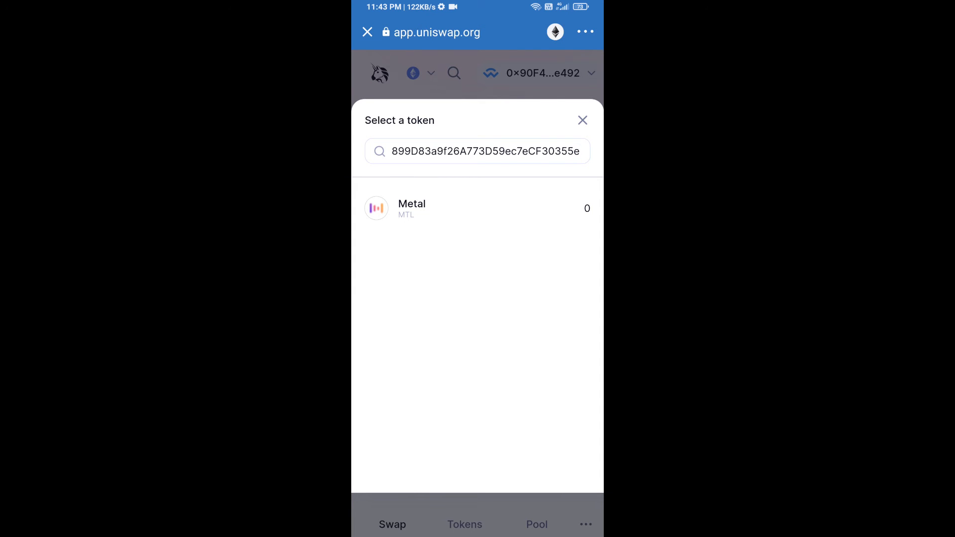
click(412, 209)
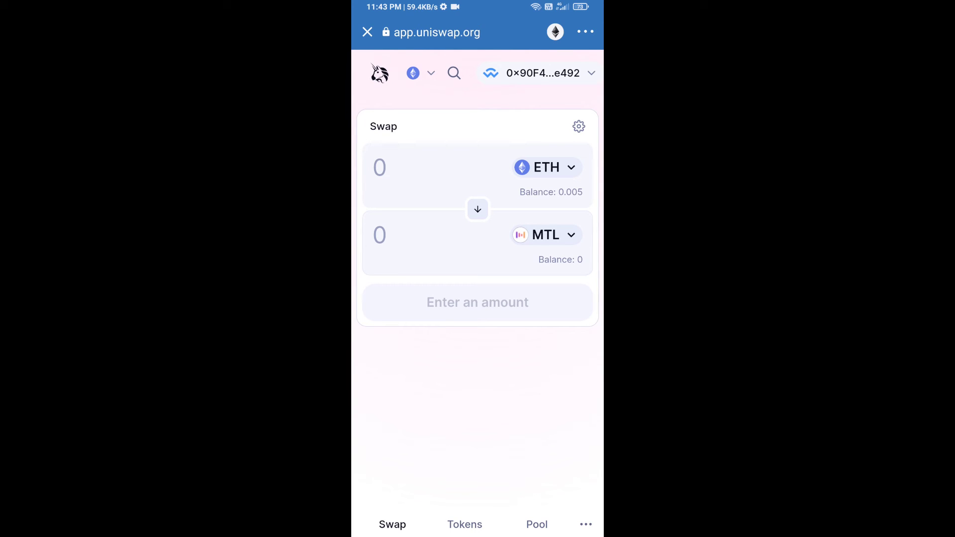
click(578, 126)
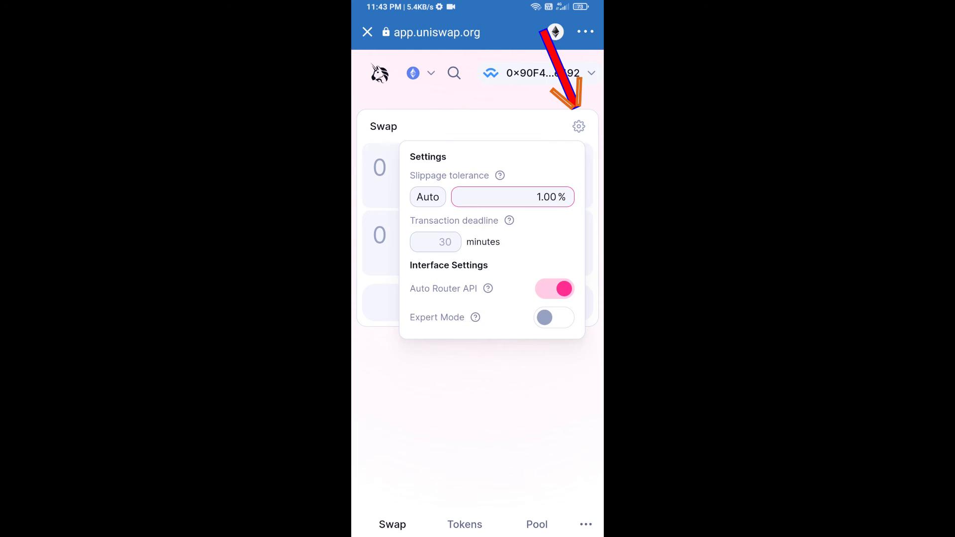
- Keep slippage tolerance at 1% and enter 0.005 as the MTL amount
click(521, 197)
text(1)
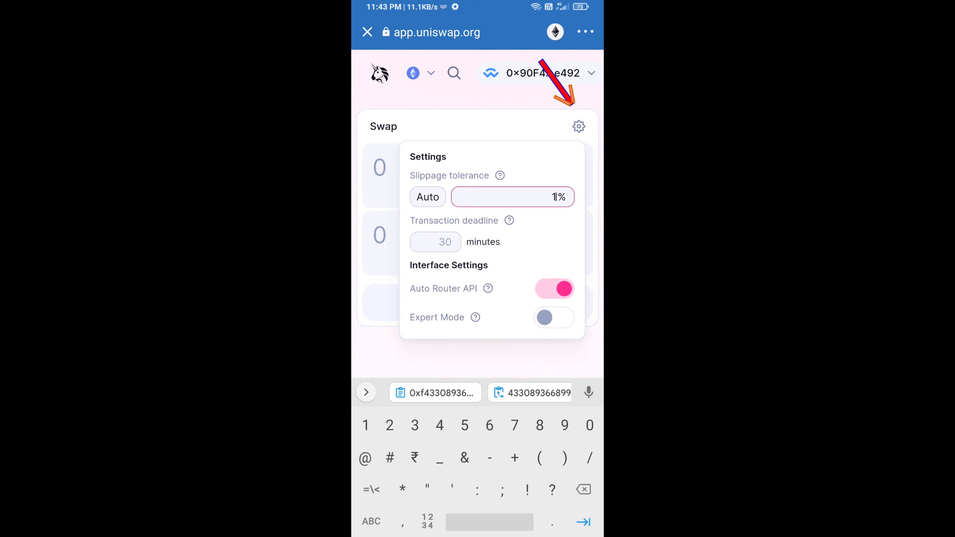
click(578, 126)
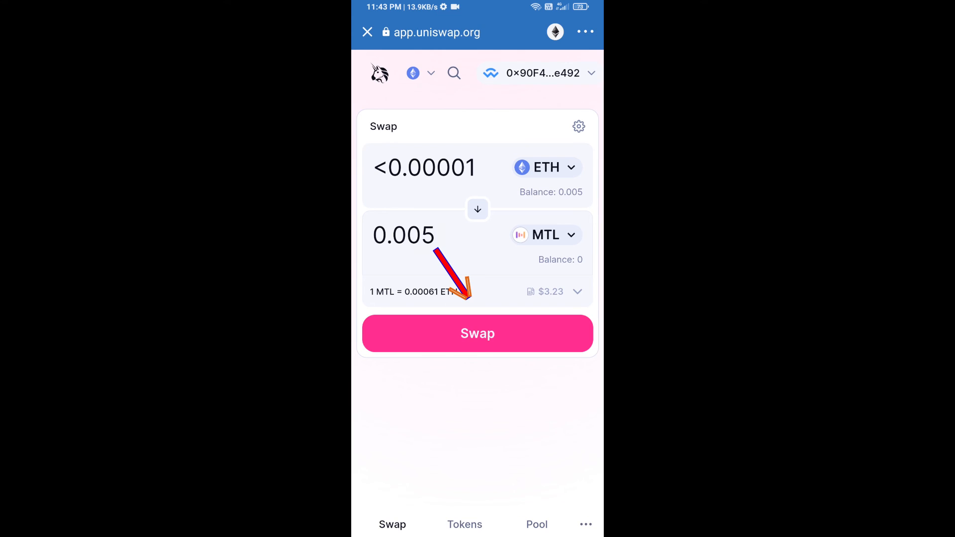
- Review and confirm the ETH-to-MTL swap, raising the $2.08-fee contract call
click(478, 333)
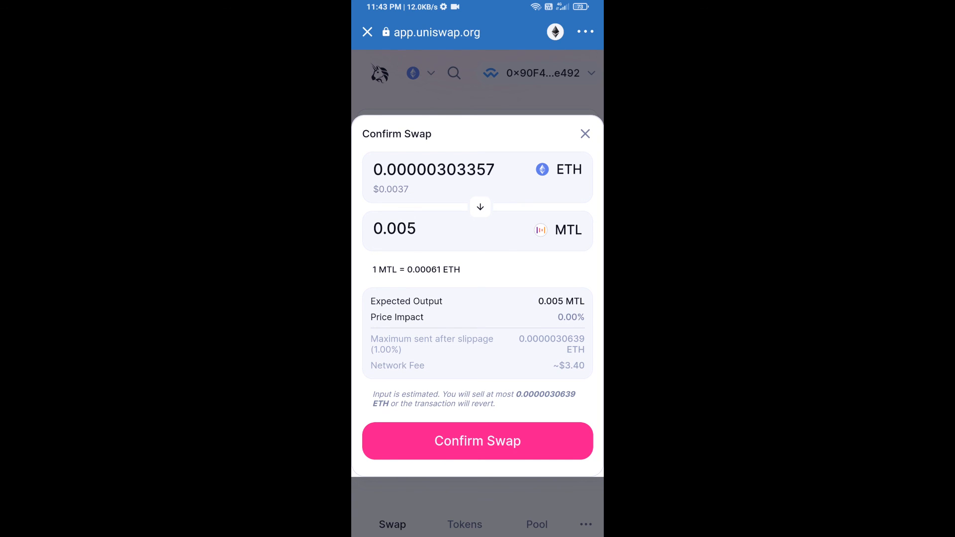
click(477, 441)
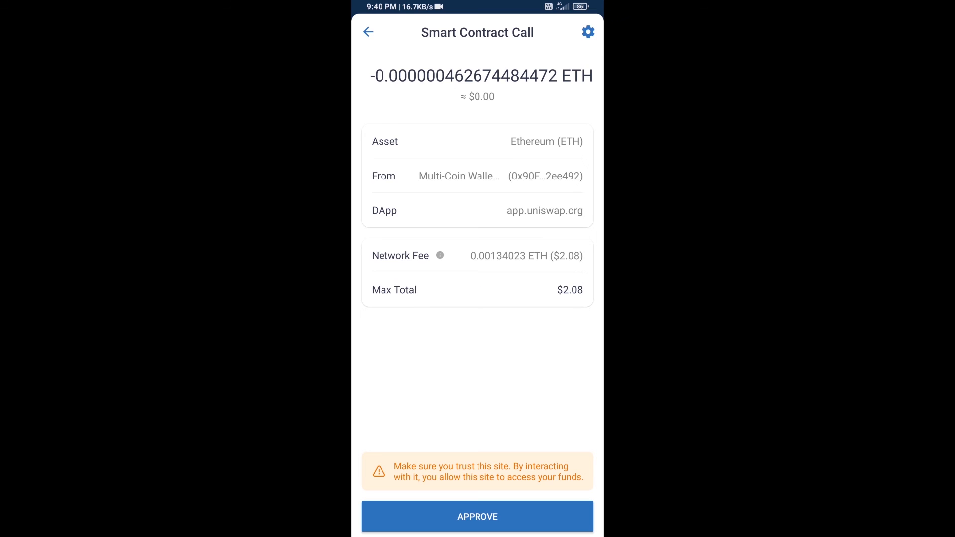